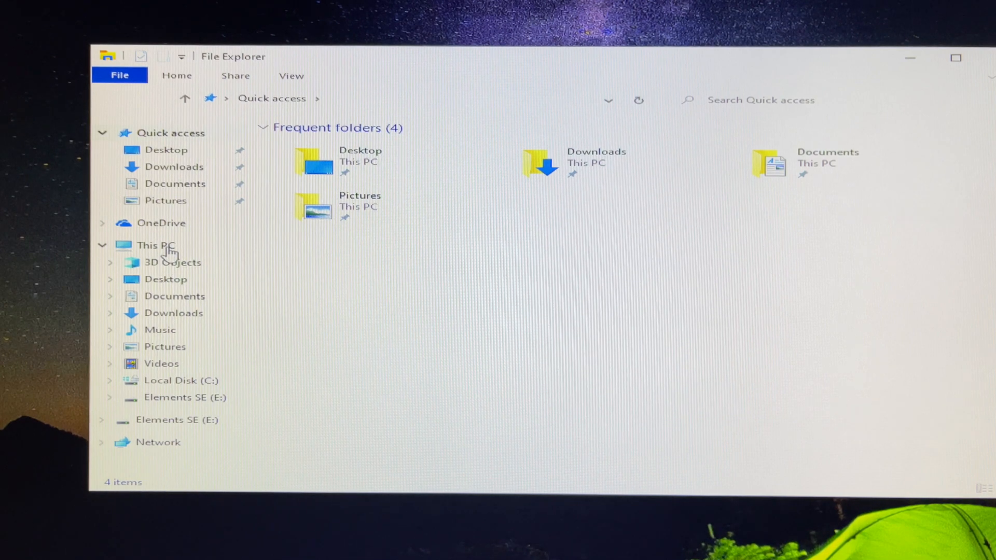
# - Browse from This PC into the Windows 11 folder on Elements SE (E:) holding the Win11 image
pyautogui.click(154, 245)
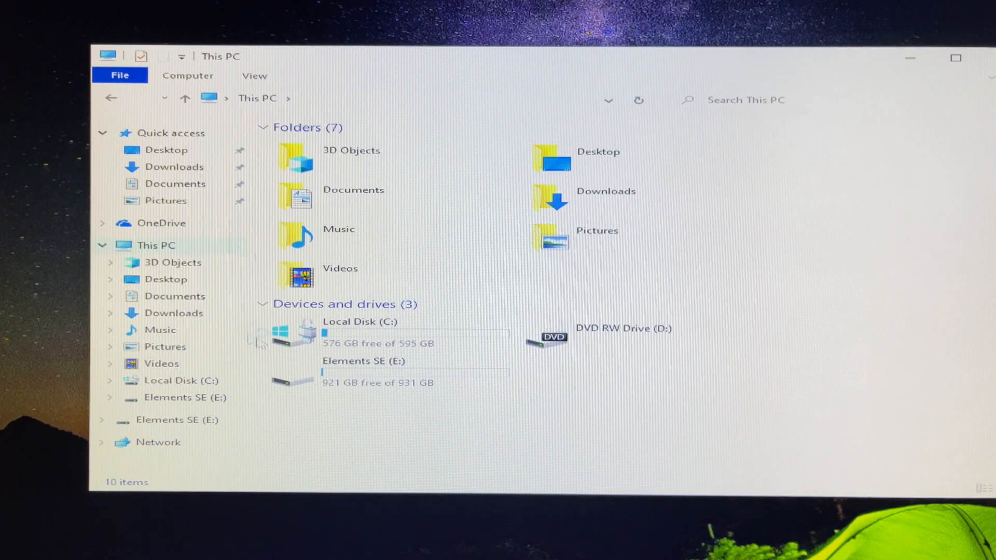
pyautogui.moveTo(365, 380)
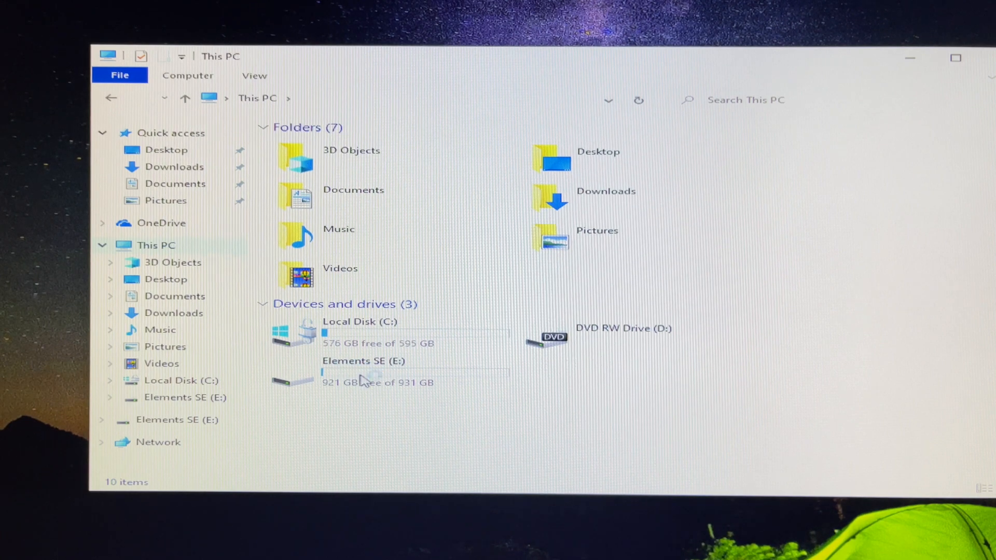
pyautogui.doubleClick(364, 361)
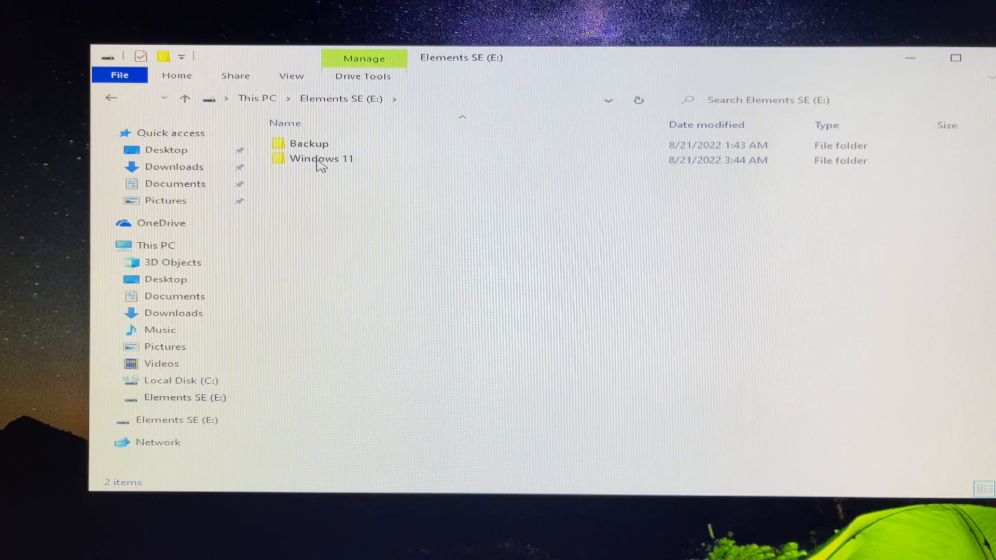
pyautogui.doubleClick(320, 158)
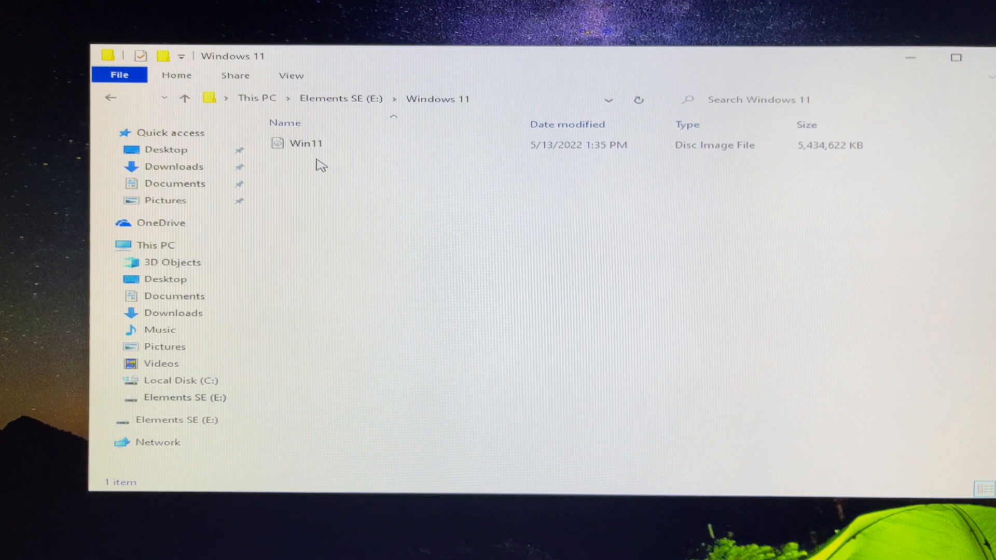
pyautogui.moveTo(300, 155)
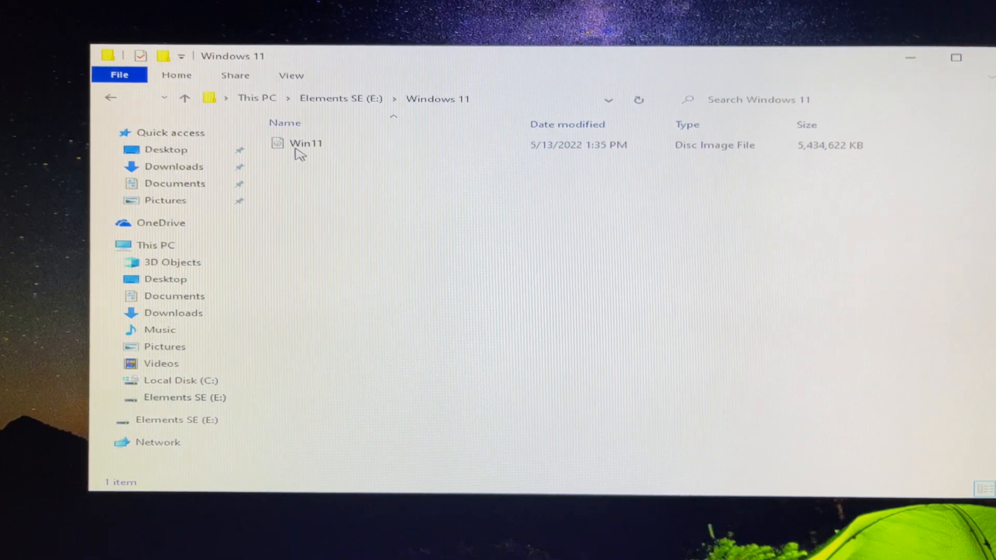
# - Mount Win11.iso as DVD Drive (F:) and show its boot, efi, sources, support and setup contents
pyautogui.click(305, 144)
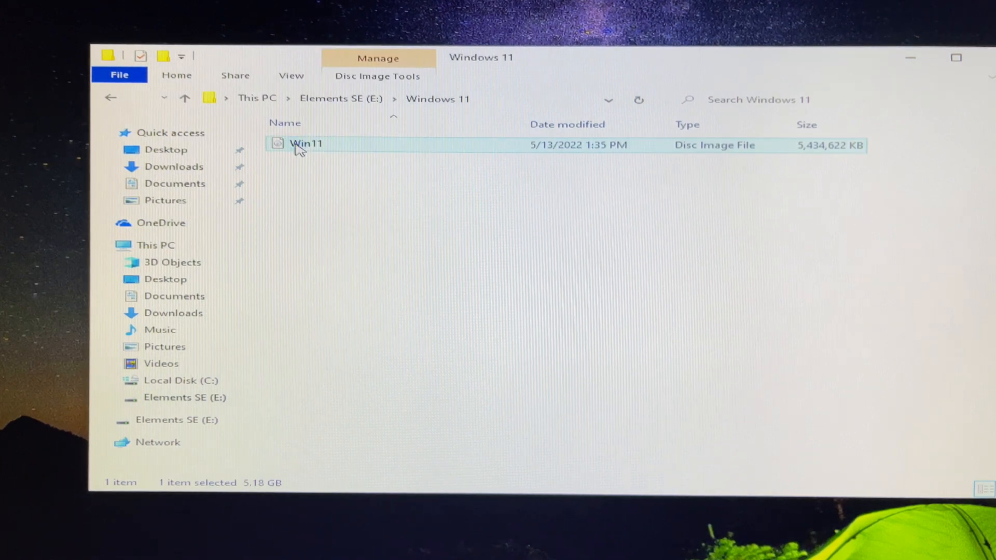
pyautogui.rightClick(305, 143)
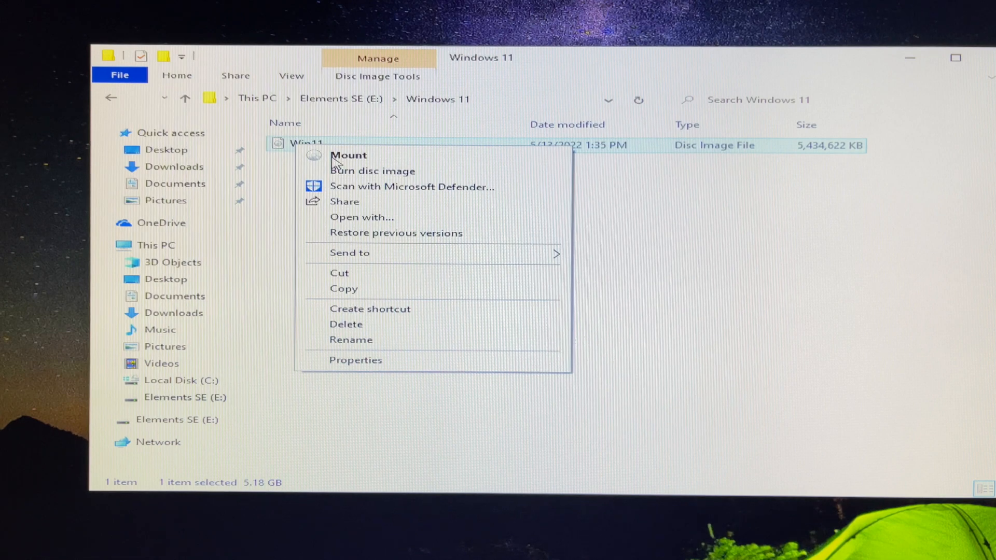
pyautogui.moveTo(362, 165)
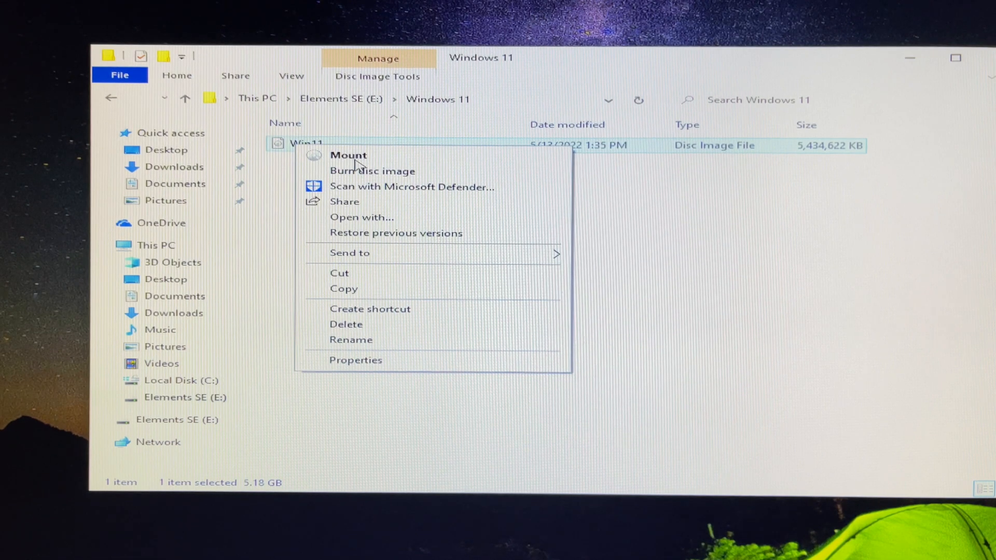
pyautogui.click(348, 154)
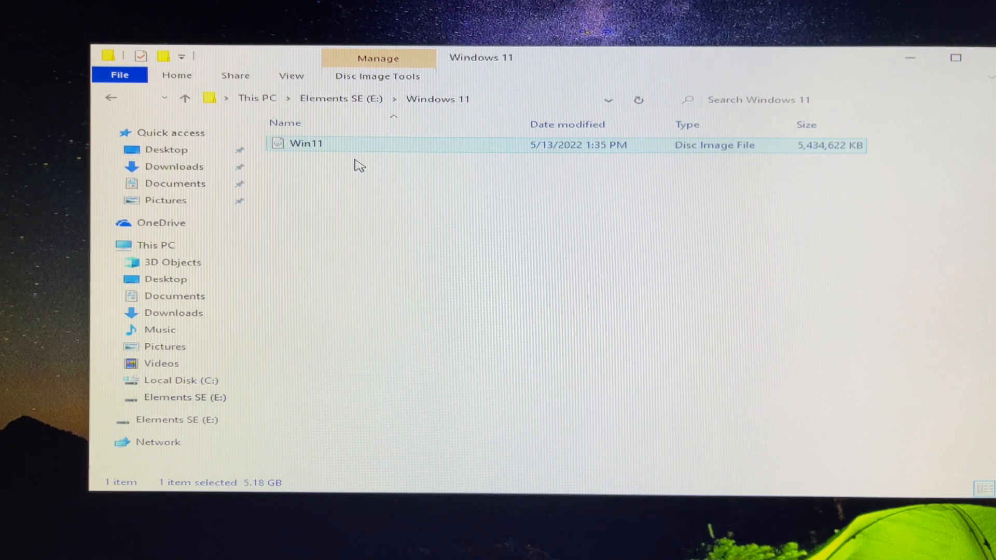
pyautogui.doubleClick(307, 143)
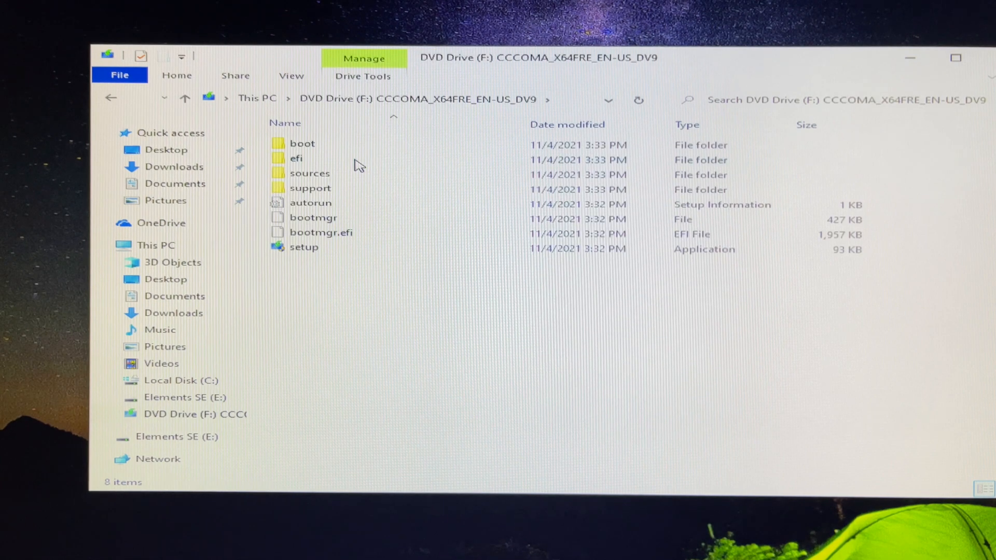
pyautogui.moveTo(321, 232)
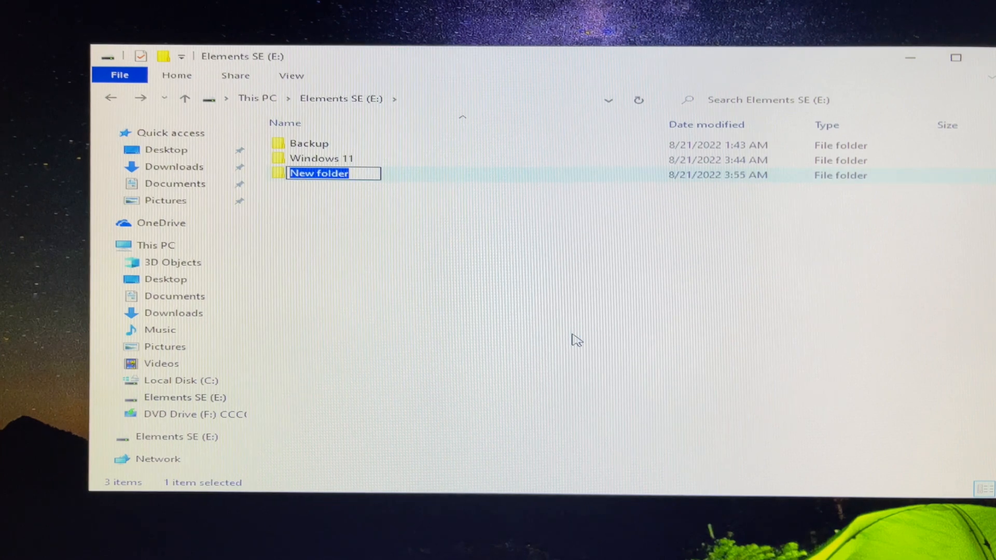
# - Name the new folder on Elements SE (E:) 'Windows 11 Setup'
pyautogui.write('Windo')
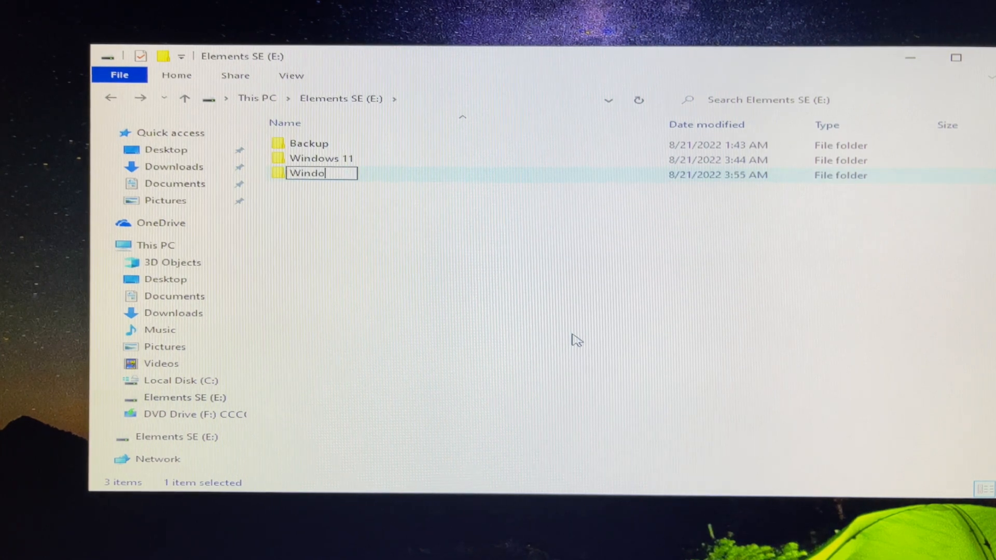
pyautogui.write('ws 11')
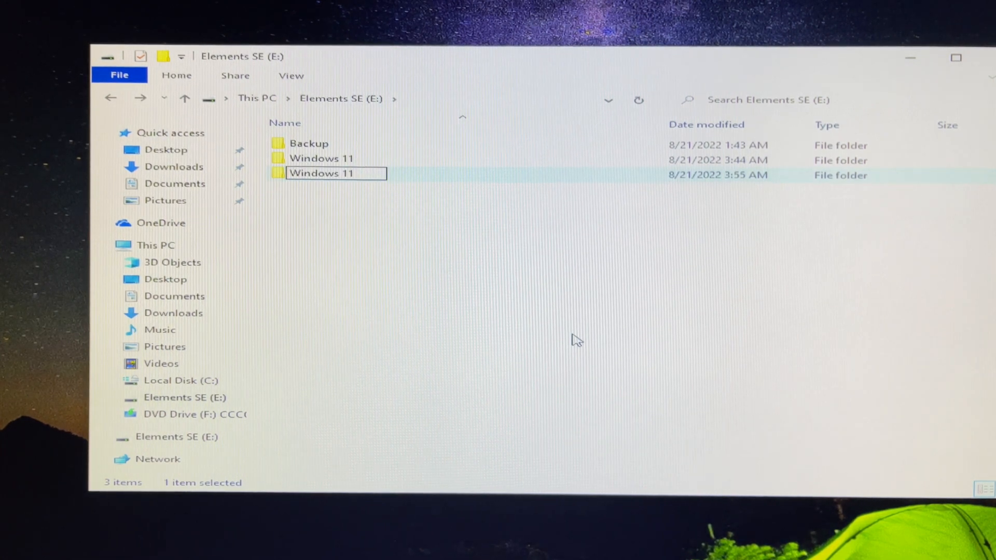
pyautogui.write('Setup')
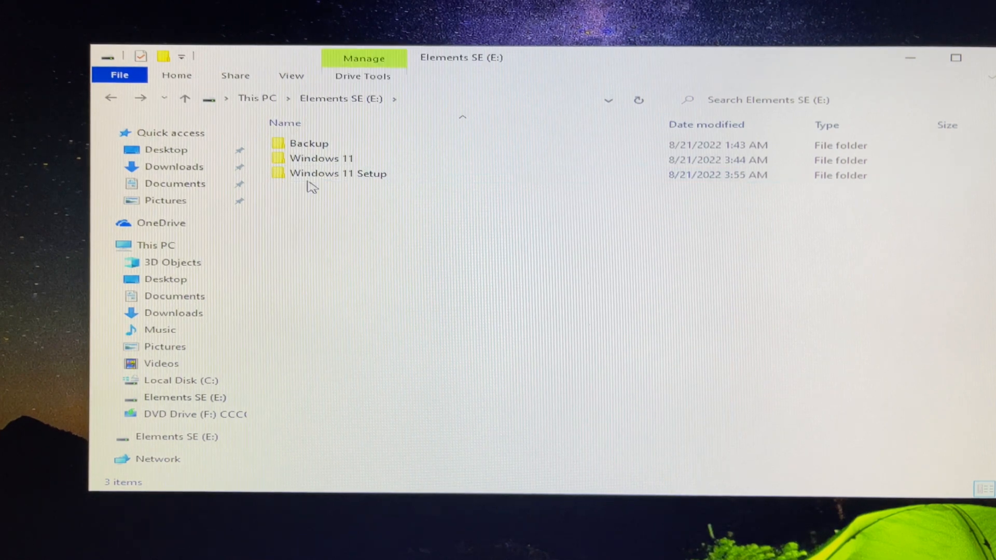
# - Paste the copied installation files into Windows 11 Setup and reopen it to verify boot, efi, sources, support, setup
pyautogui.doubleClick(338, 173)
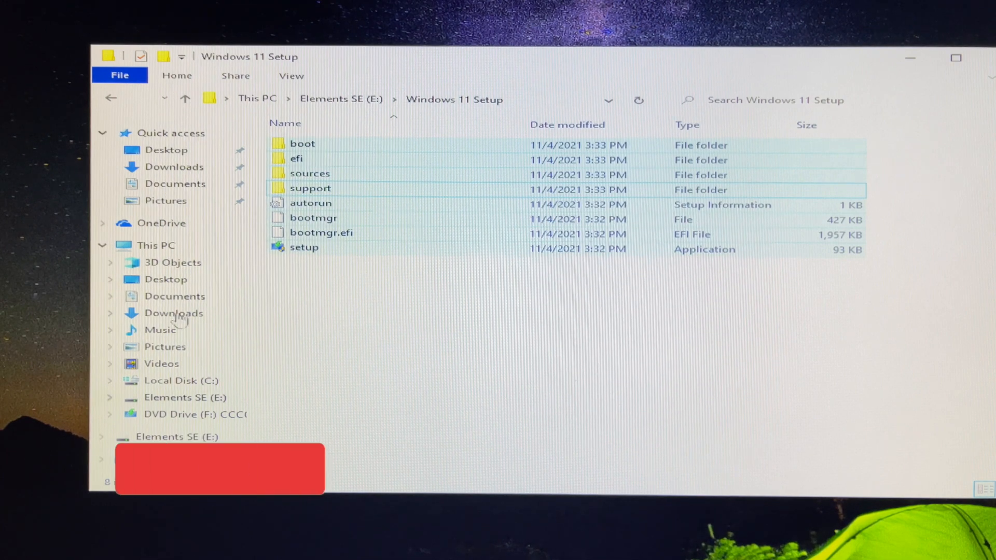
pyautogui.click(111, 100)
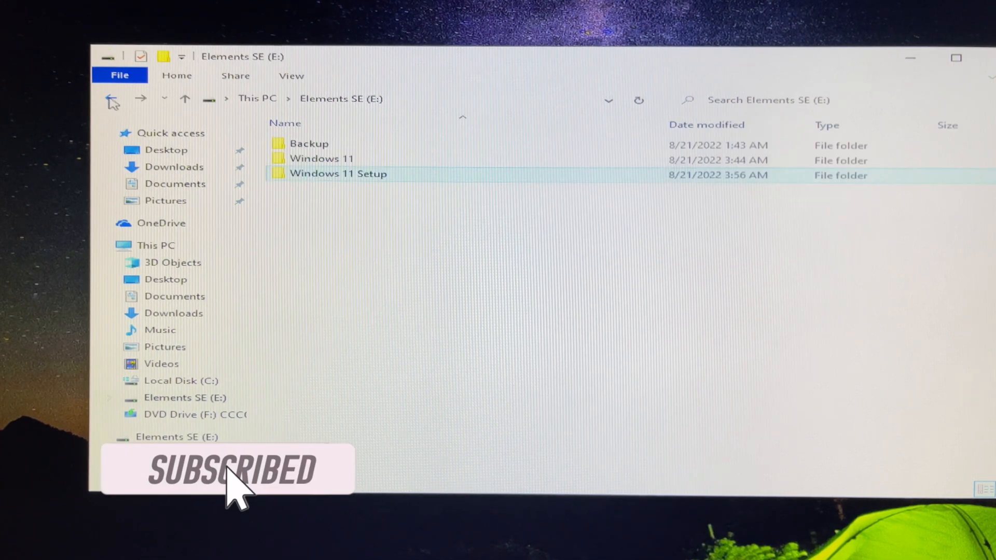
pyautogui.doubleClick(322, 158)
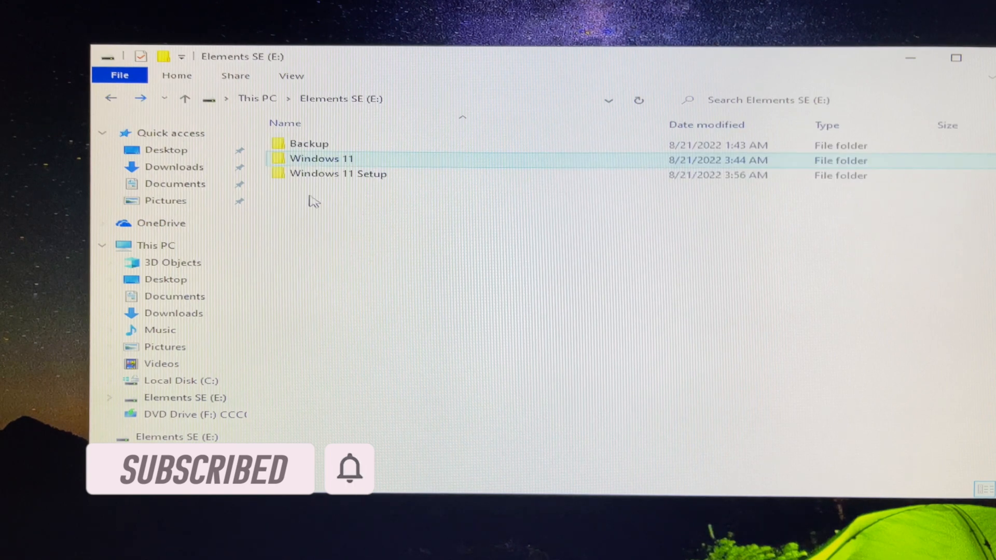
pyautogui.doubleClick(338, 173)
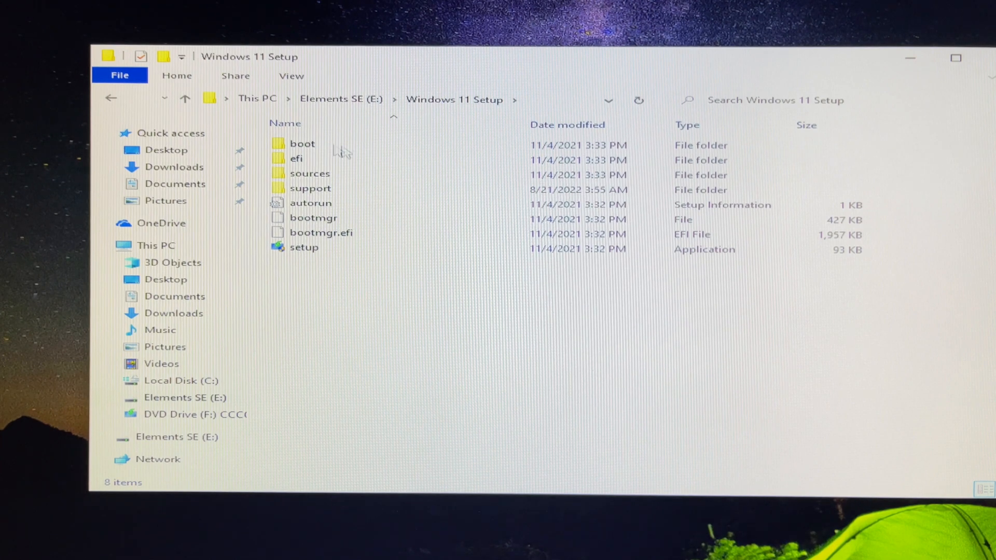
pyautogui.click(185, 99)
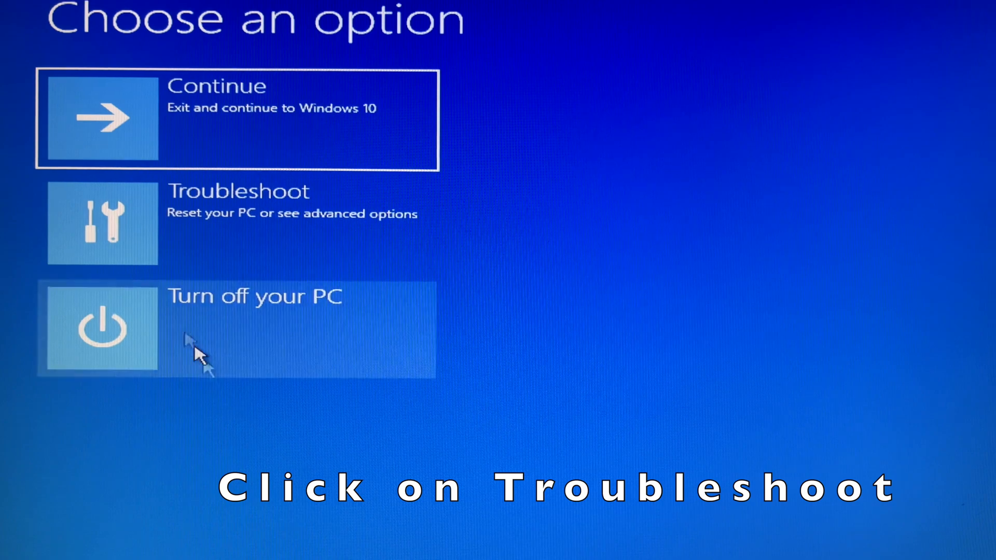
# - Reach an administrator Command Prompt via Troubleshoot and Advanced options in Windows Recovery
pyautogui.click(238, 222)
pyautogui.write('d')
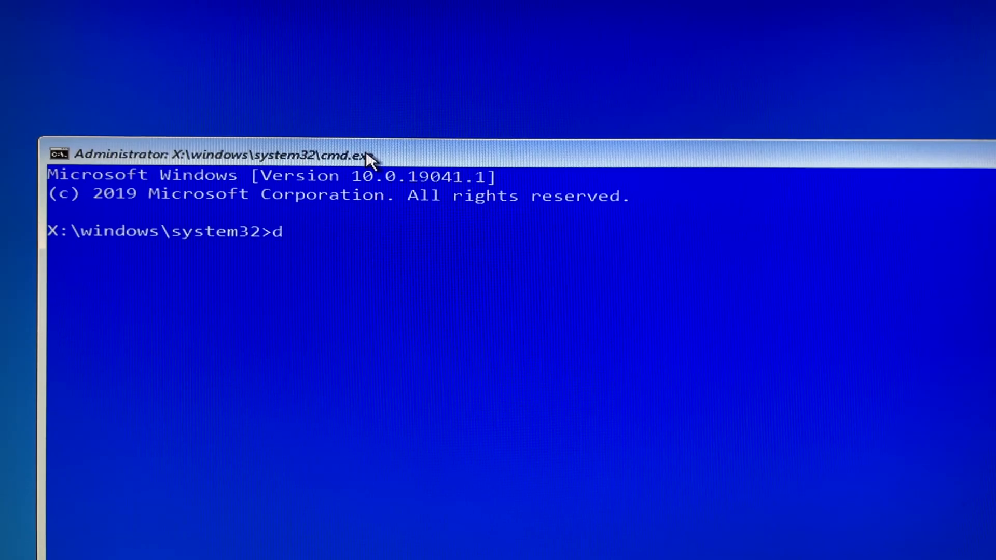
# - Start DiskPart from the recovery Command Prompt
pyautogui.write('iskp')
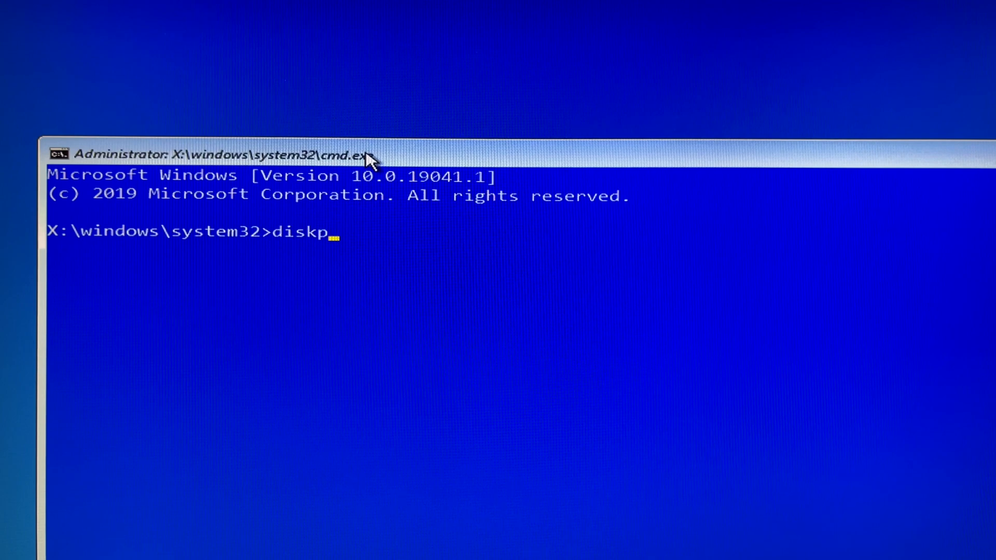
pyautogui.write('art')
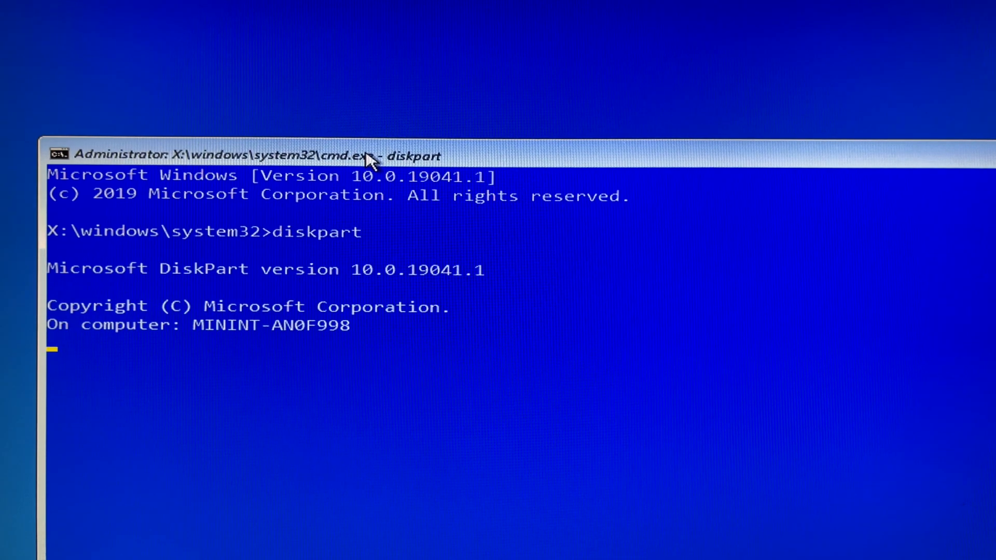
pyautogui.moveTo(367, 258)
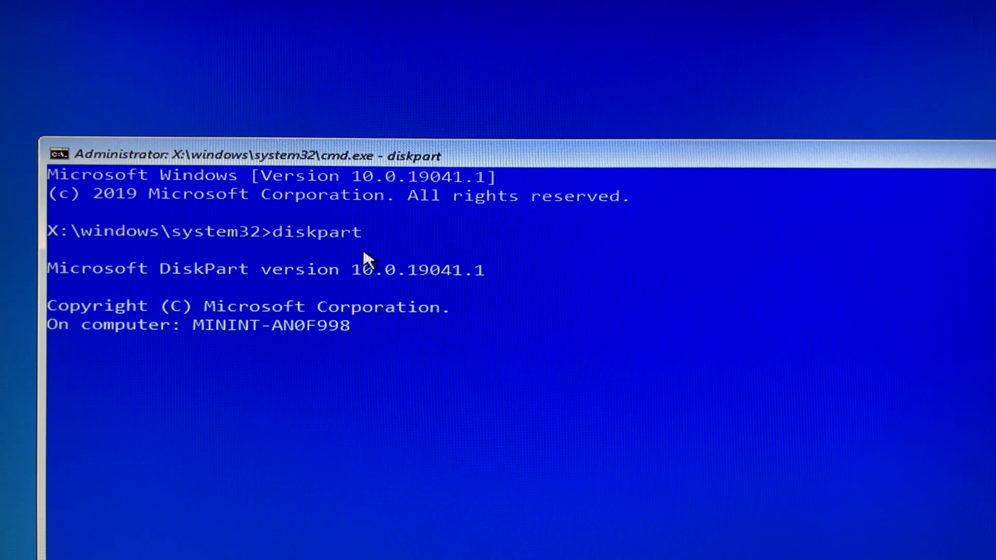
pyautogui.doubleClick(321, 231)
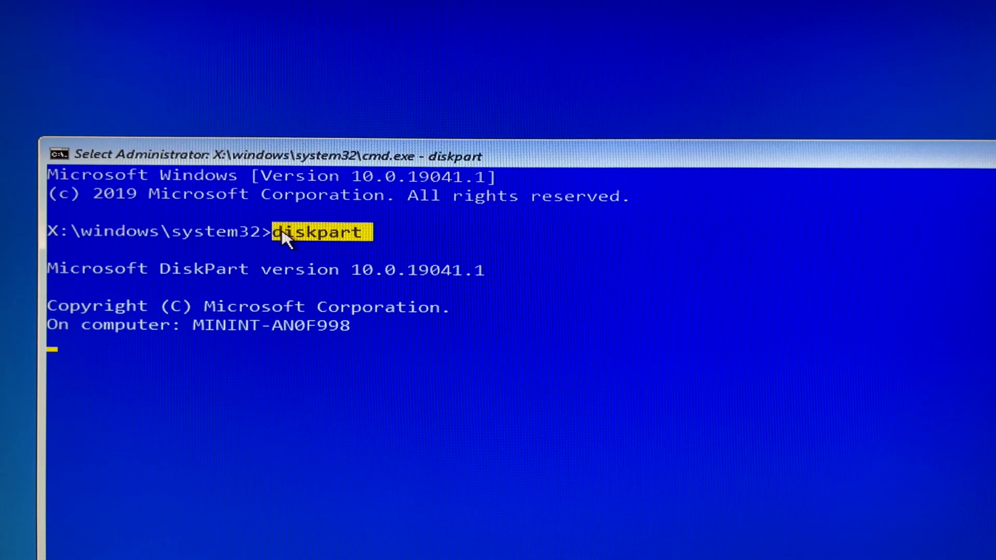
pyautogui.moveTo(282, 311)
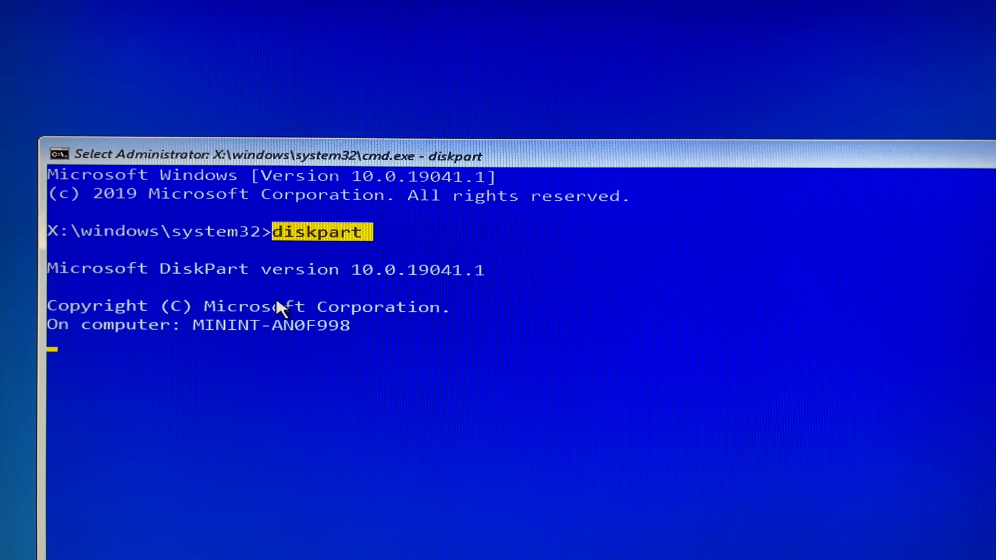
pyautogui.moveTo(336, 243)
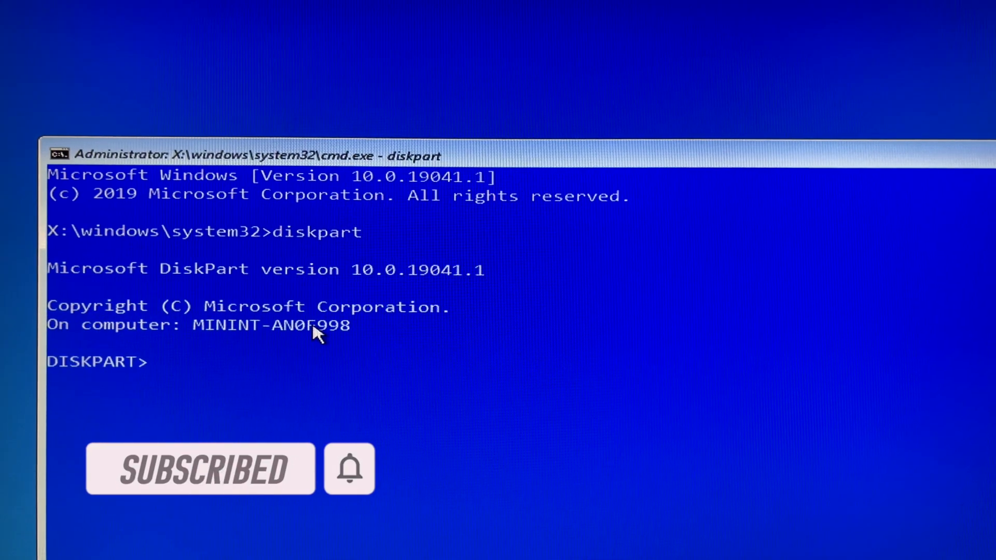
# - Run list volume in DiskPart to find Elements SE as drive D at 931 GB
pyautogui.write('list v')
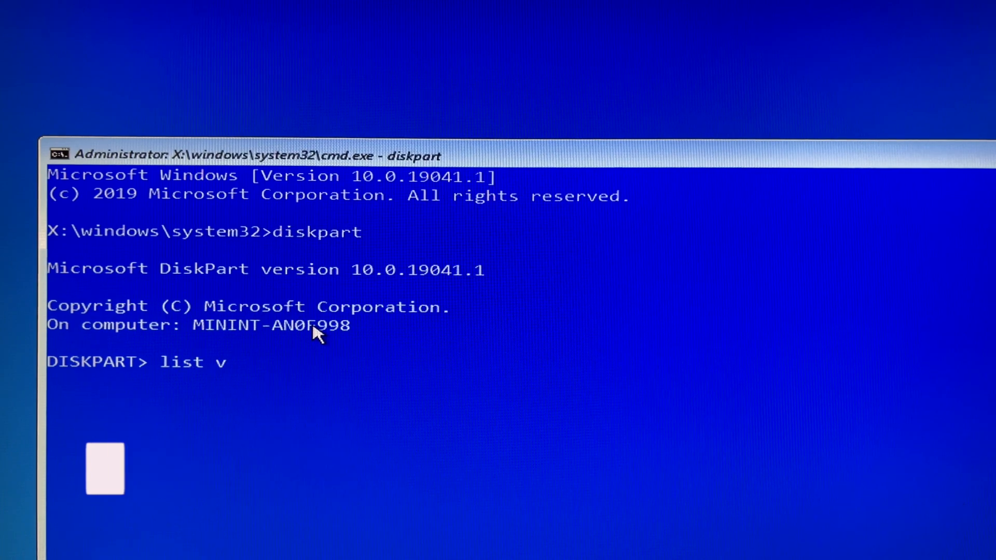
pyautogui.press('Return')
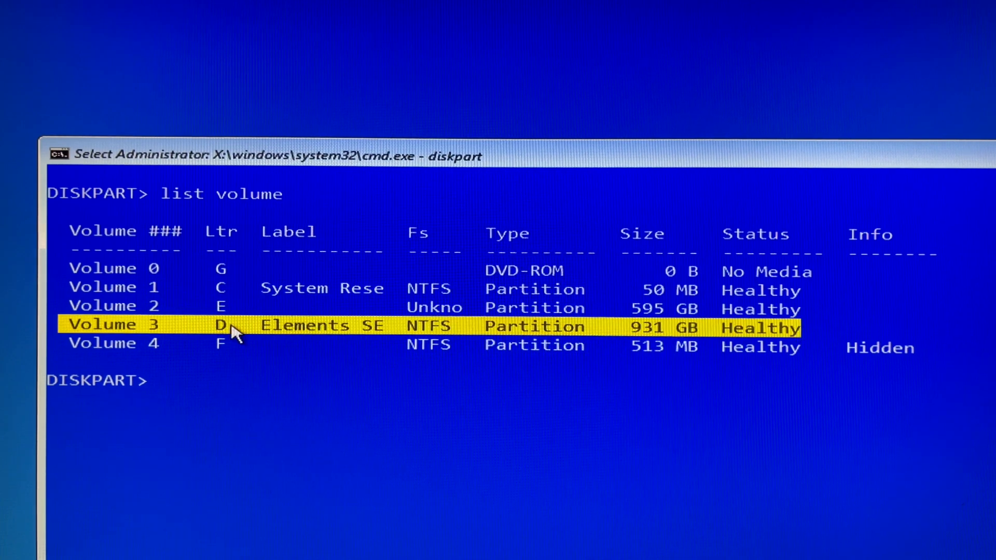
pyautogui.moveTo(198, 374)
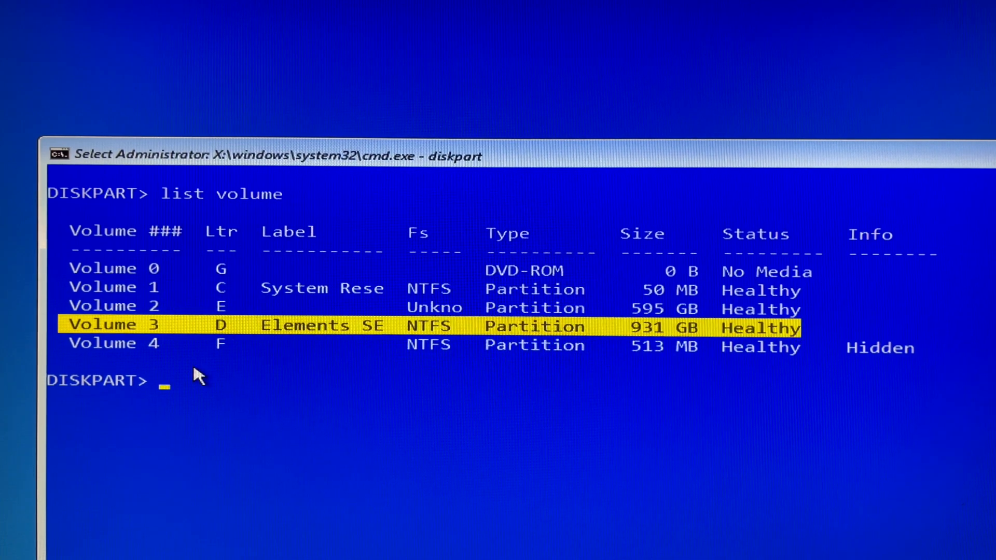
# - Exit DiskPart and list drive D's root with dir, showing Backup, Windows 11 and Windows 11 Setup
pyautogui.write('exit')
pyautogui.write('d:')
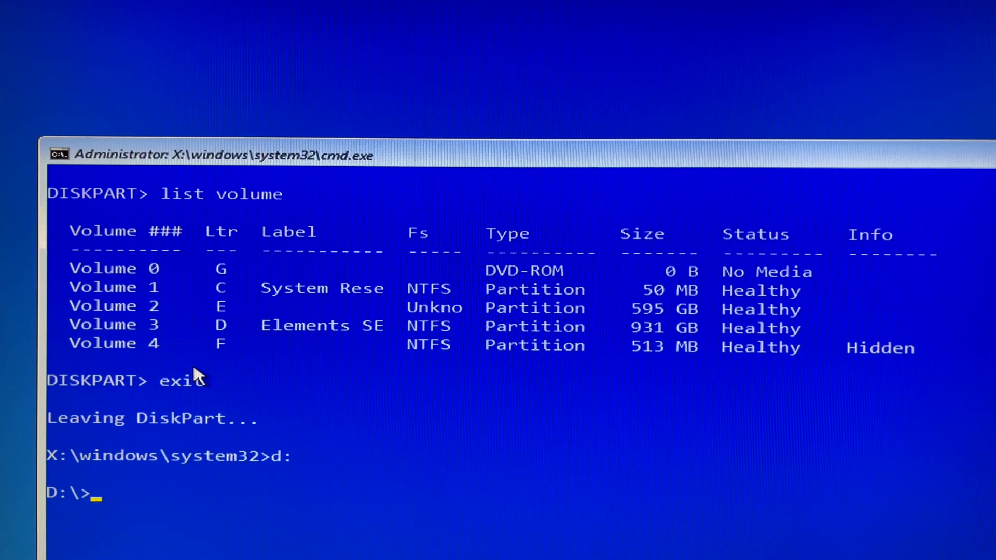
pyautogui.write('dir')
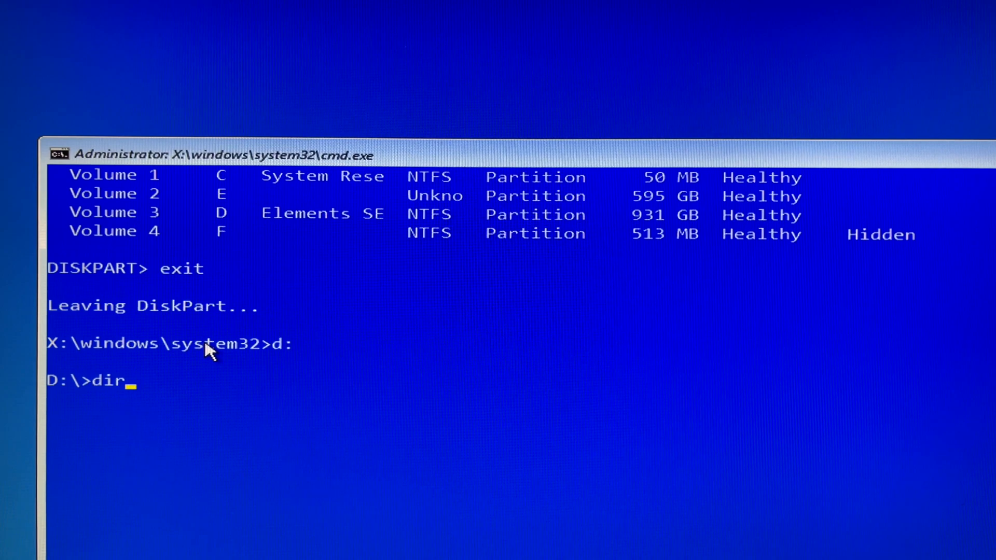
pyautogui.press('Return')
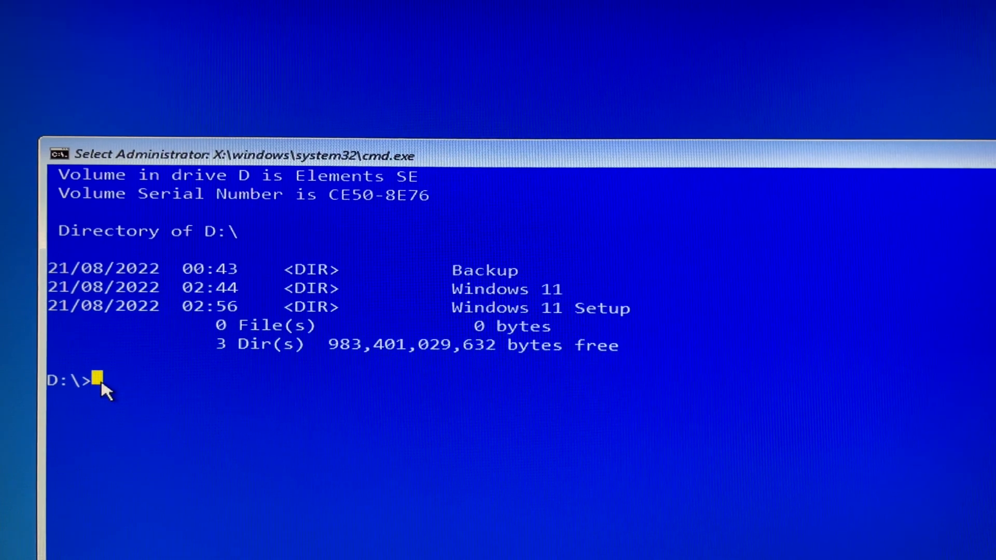
# - Change directory into D:\Windows 11 Setup
pyautogui.write('cd Windo')
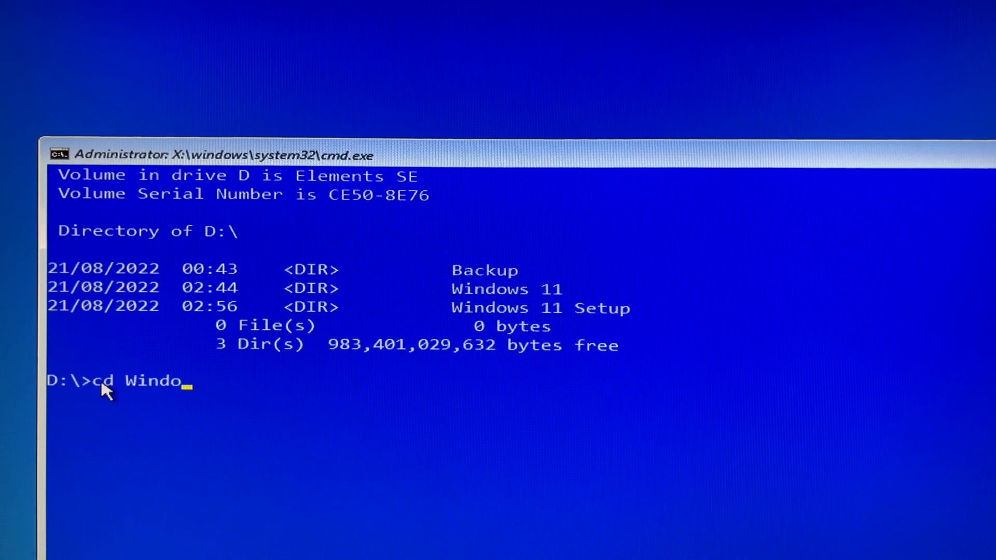
pyautogui.write('ws 11')
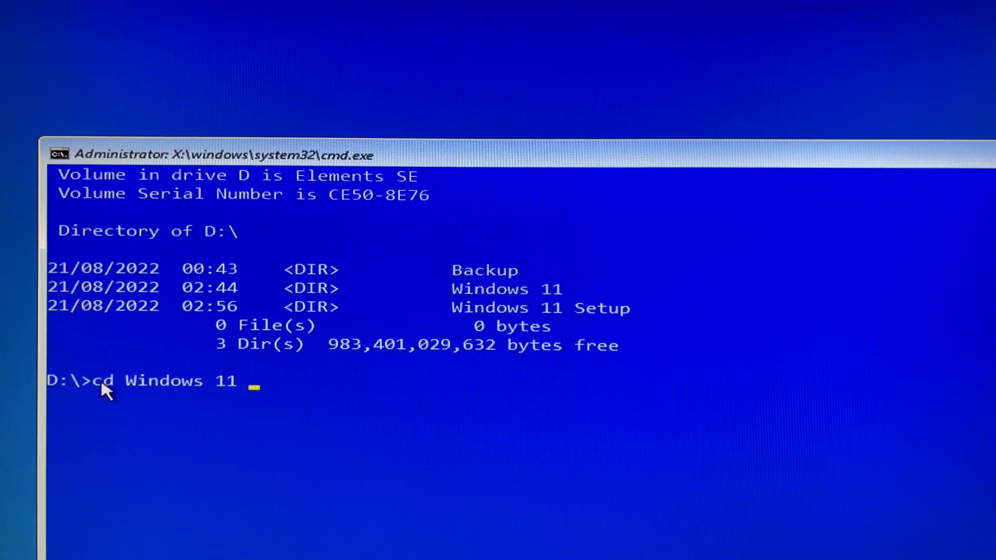
pyautogui.write('Setup')
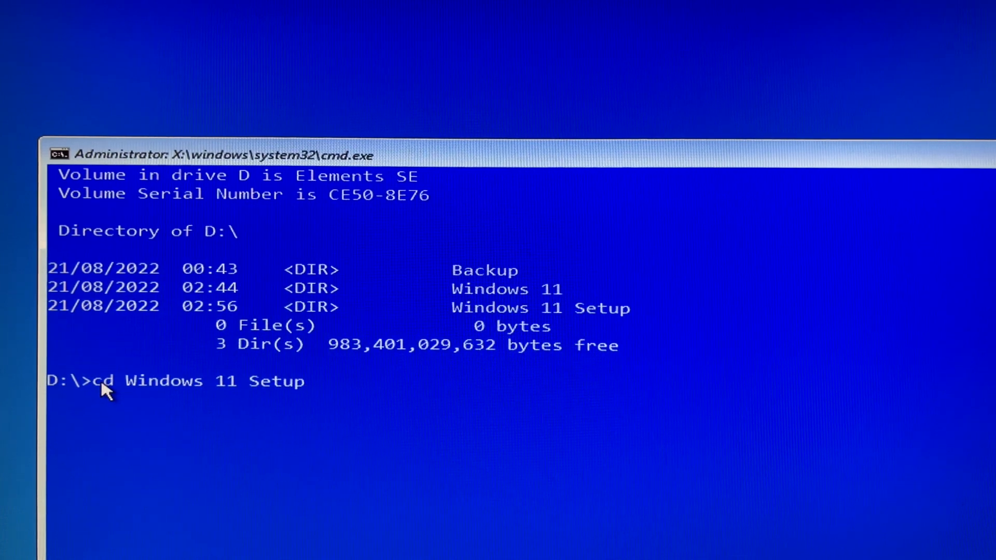
pyautogui.press('Return')
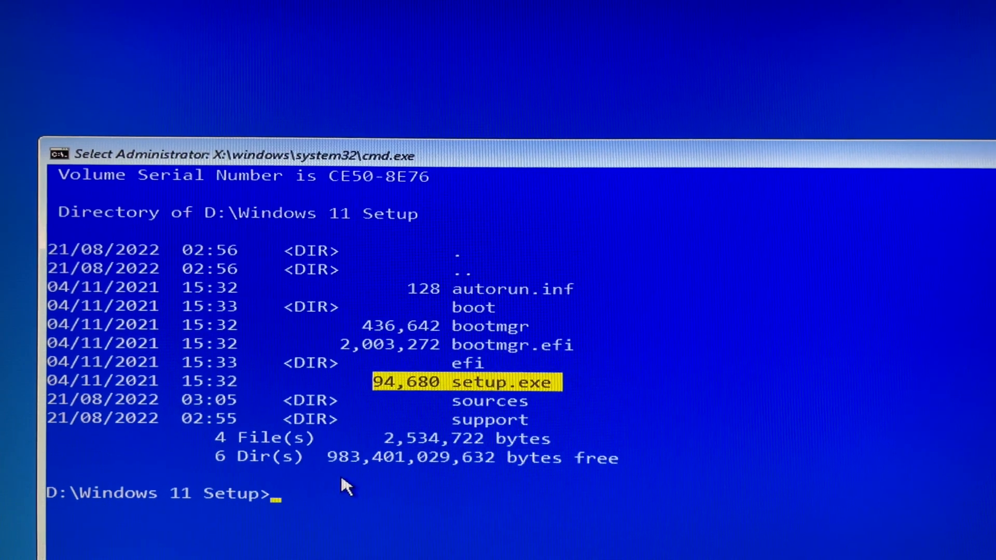
# - Launch setup.exe from the Windows 11 Setup folder
pyautogui.write('setup')
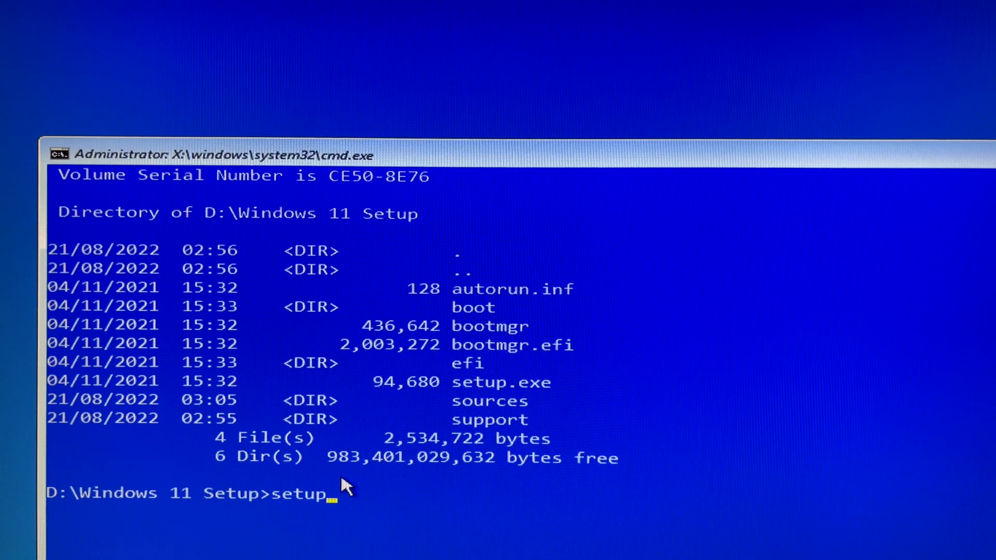
pyautogui.write('.exe')
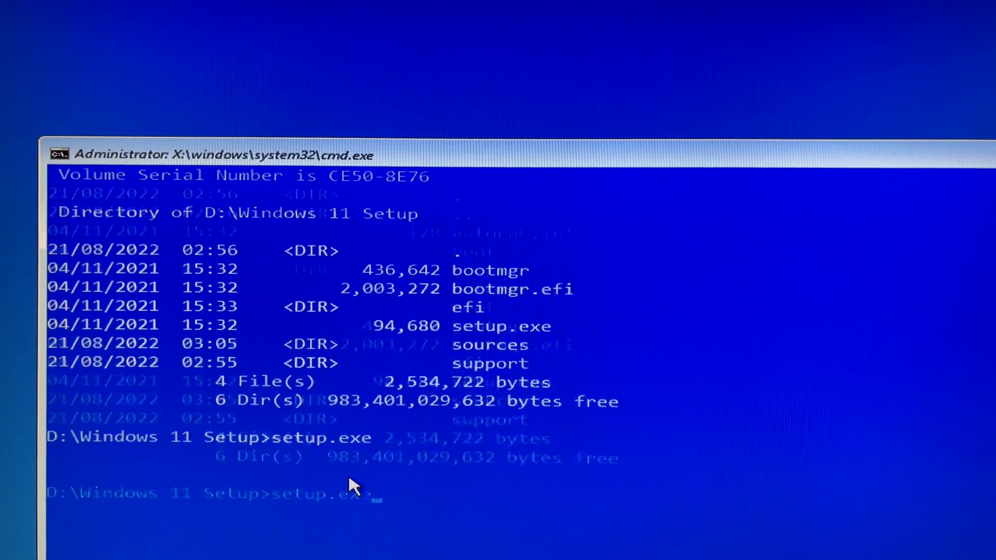
pyautogui.press('Return')
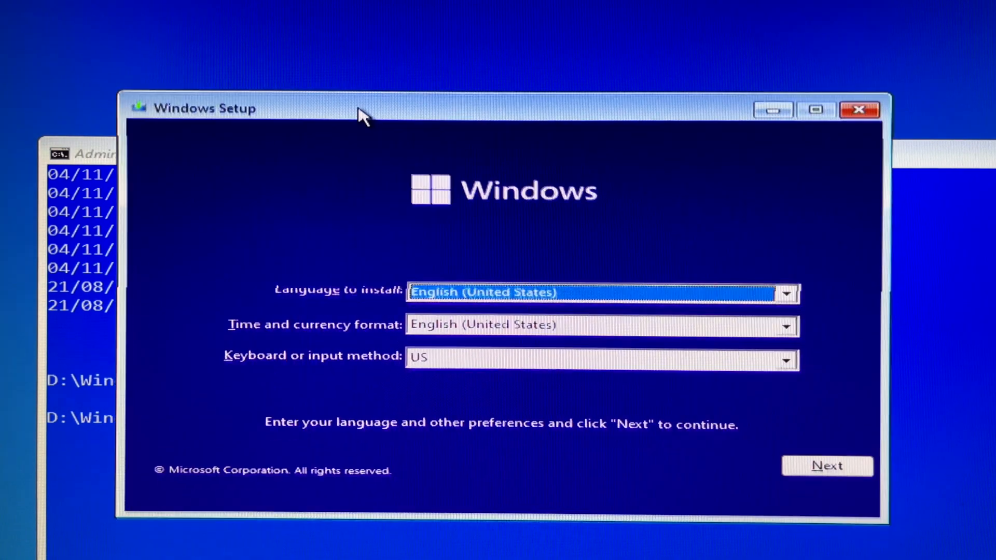
# - Keep English (United States) as the install language and continue to the Activate Windows page
pyautogui.click(790, 291)
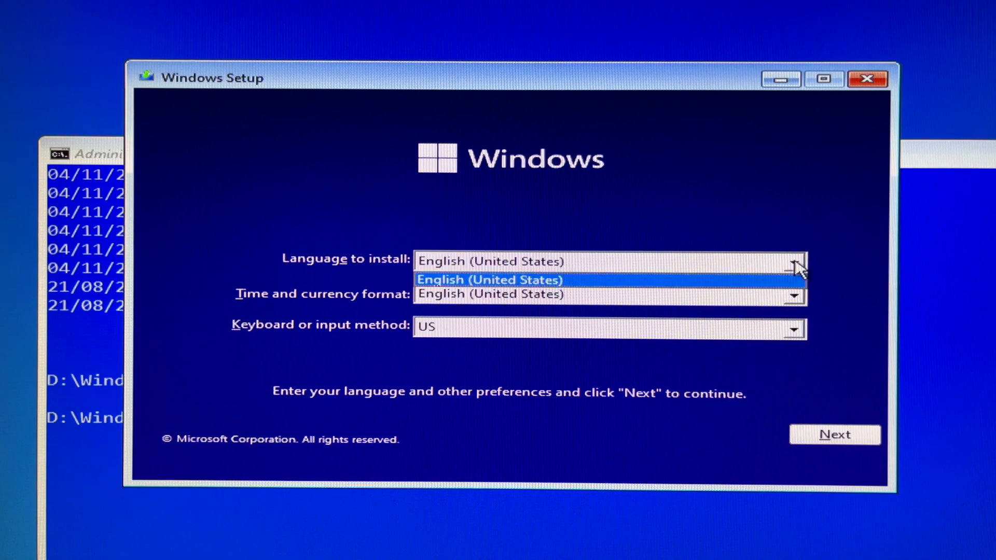
pyautogui.click(489, 279)
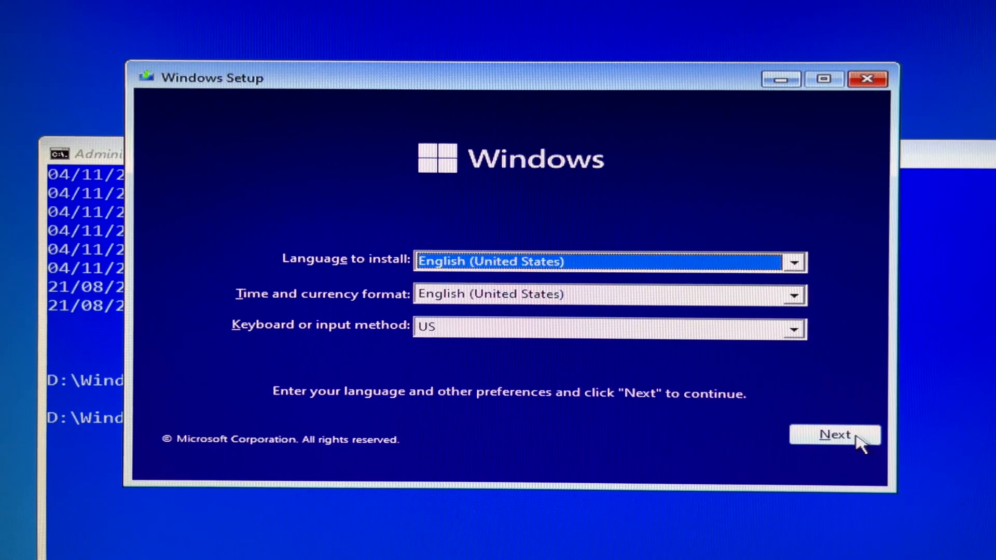
pyautogui.click(834, 435)
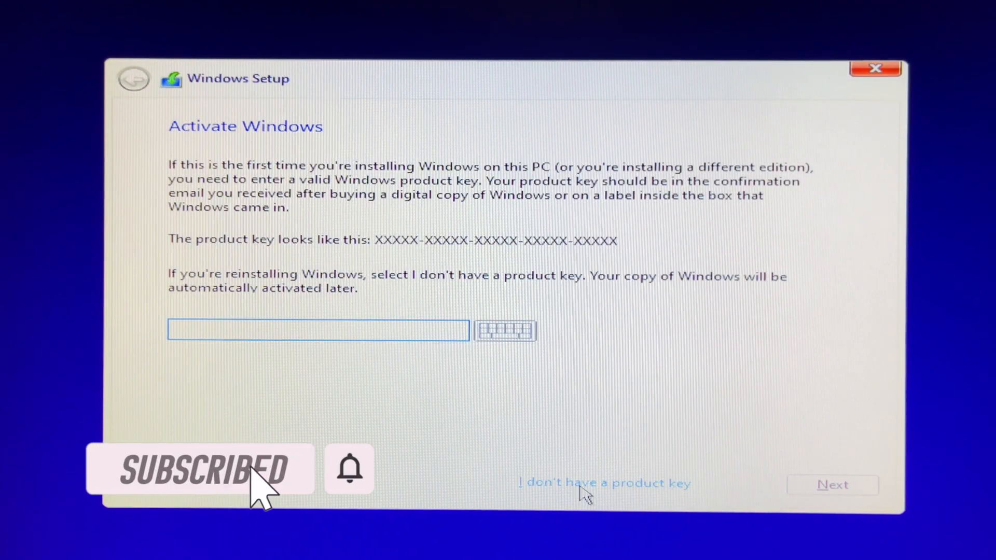
# - Skip the product key step with 'I don't have a product key'
pyautogui.click(604, 482)
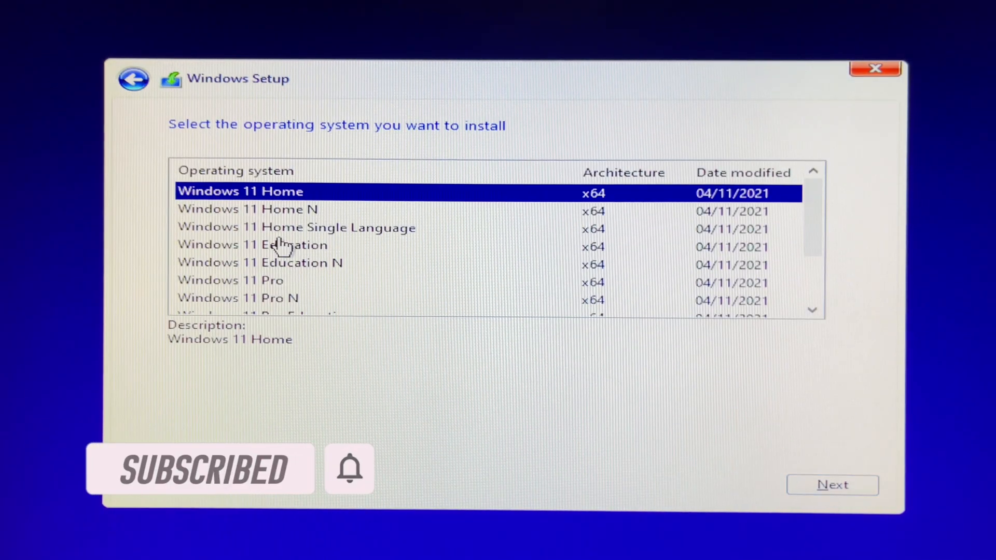
pyautogui.click(231, 280)
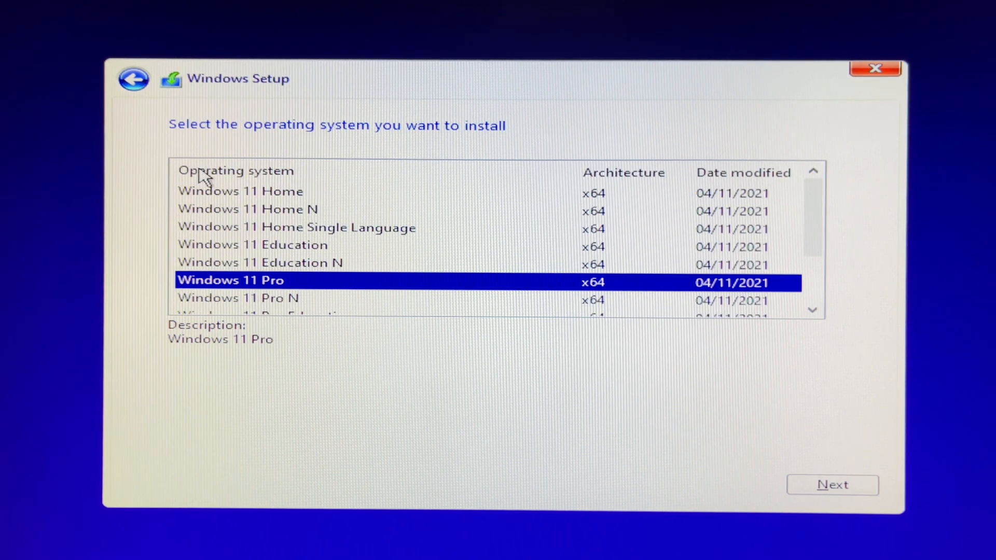
# - Browse the edition list (Home, Home Single Language, Pro N, Pro for Workstations) and settle on Windows 11 Pro
pyautogui.click(240, 191)
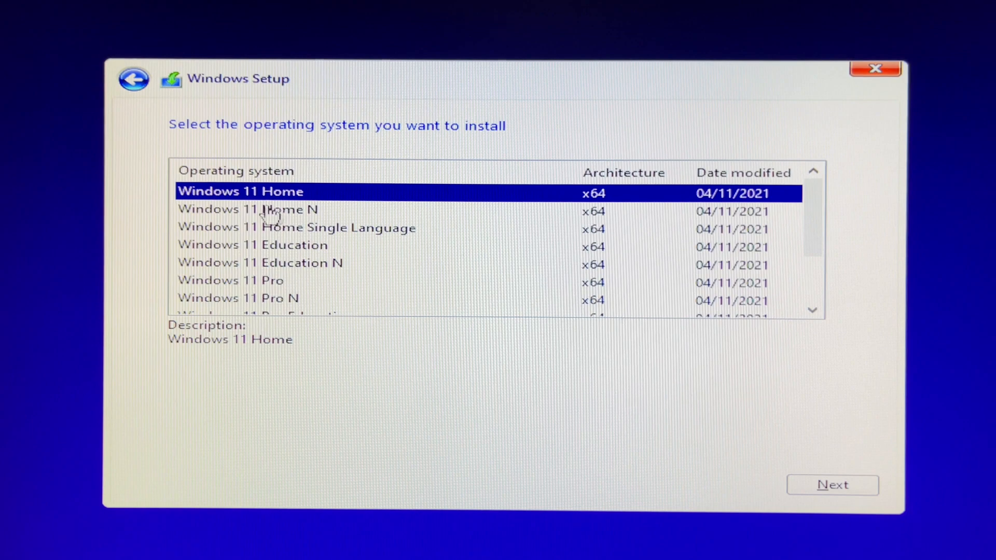
pyautogui.click(295, 227)
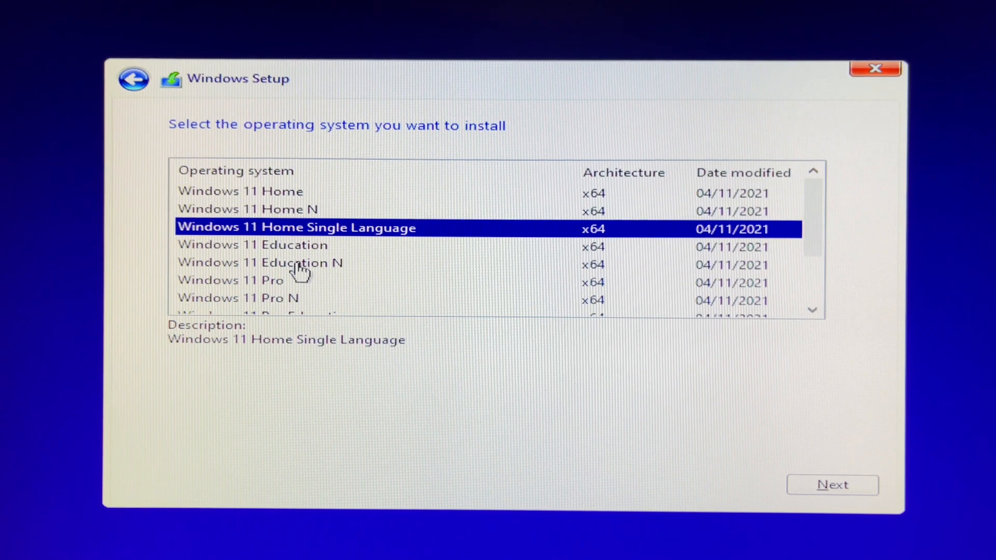
pyautogui.click(259, 262)
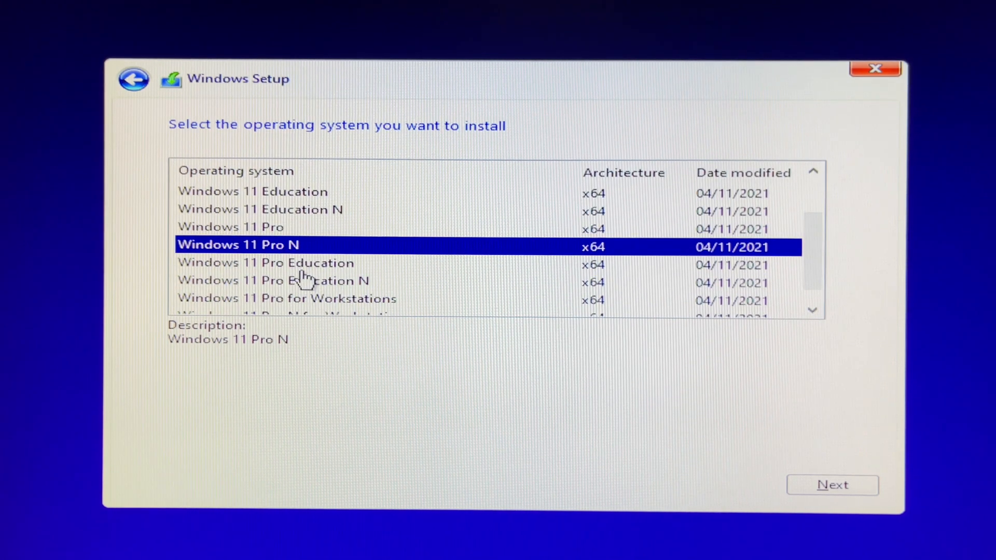
pyautogui.click(288, 299)
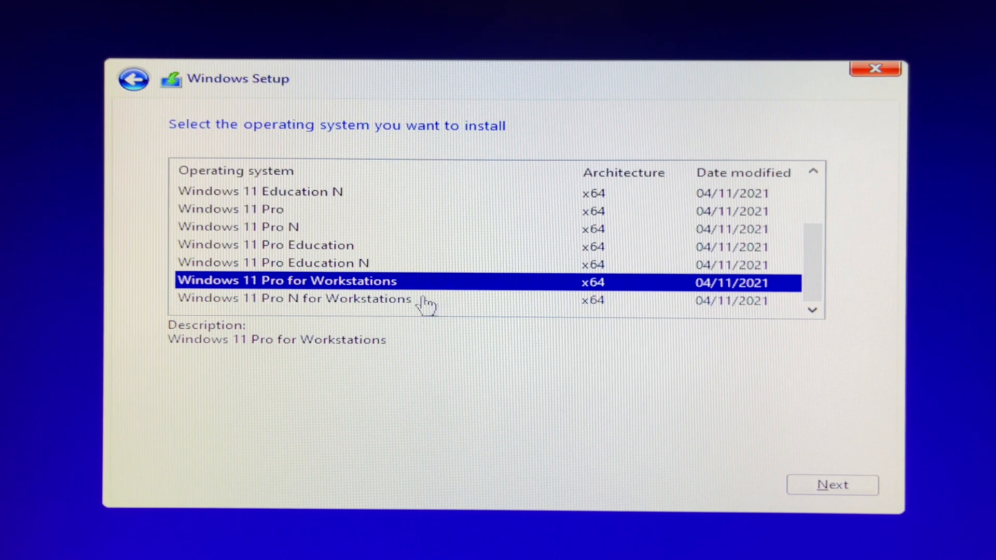
pyautogui.scroll(3)
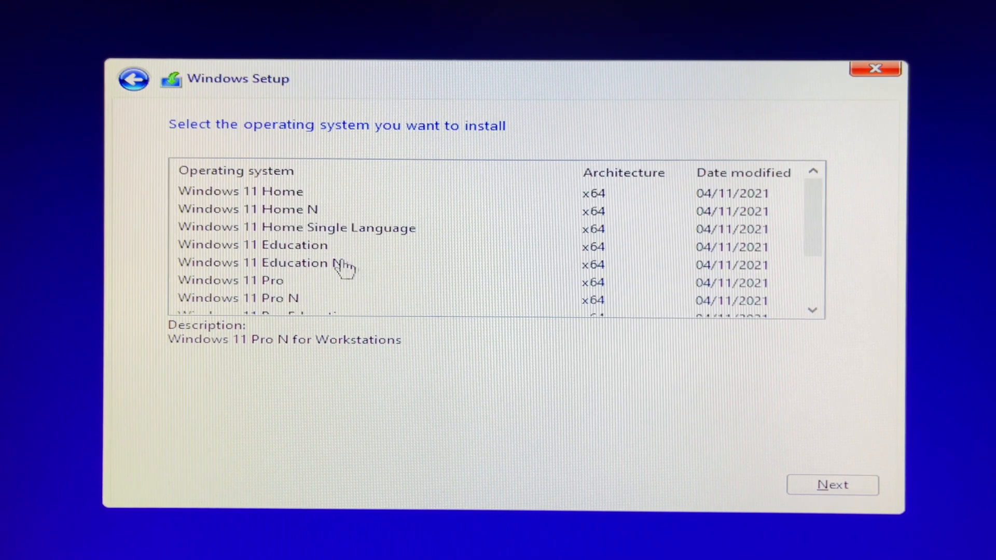
pyautogui.click(286, 280)
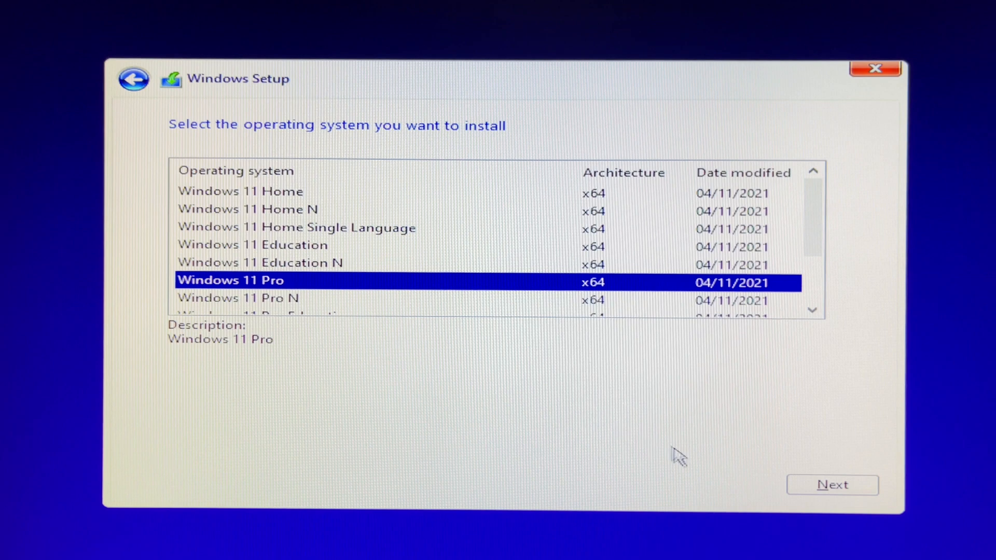